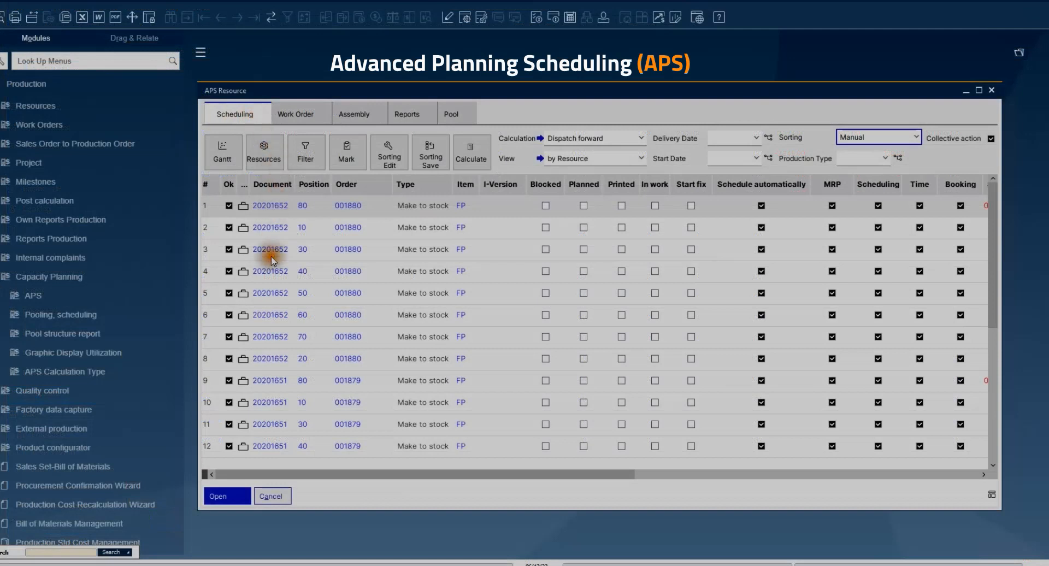
pyautogui.moveTo(256, 457)
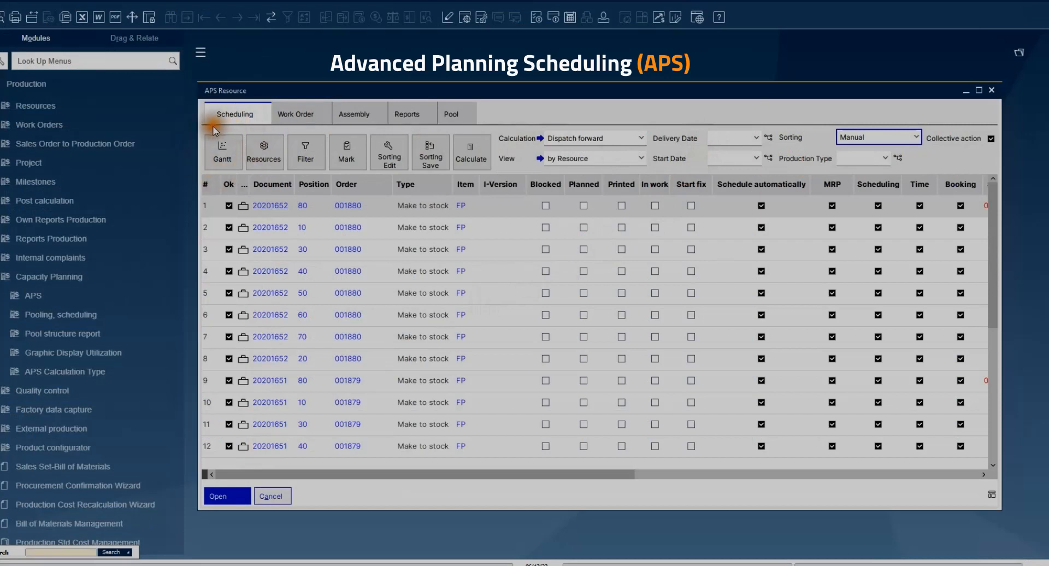
# Open the Gantt chart showing June 2023 work order operations scheduled across resources
pyautogui.click(223, 152)
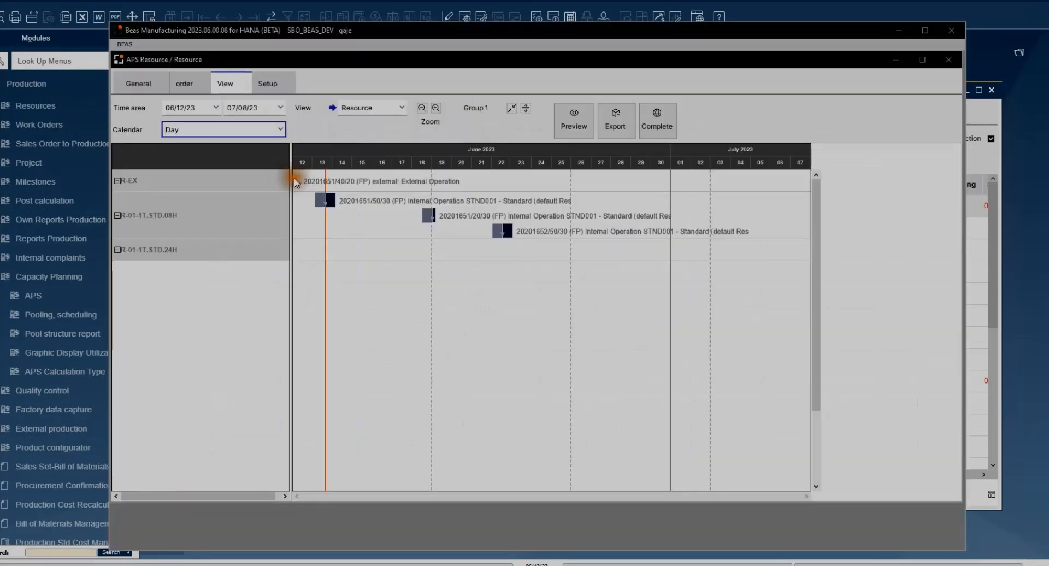
pyautogui.moveTo(328, 137)
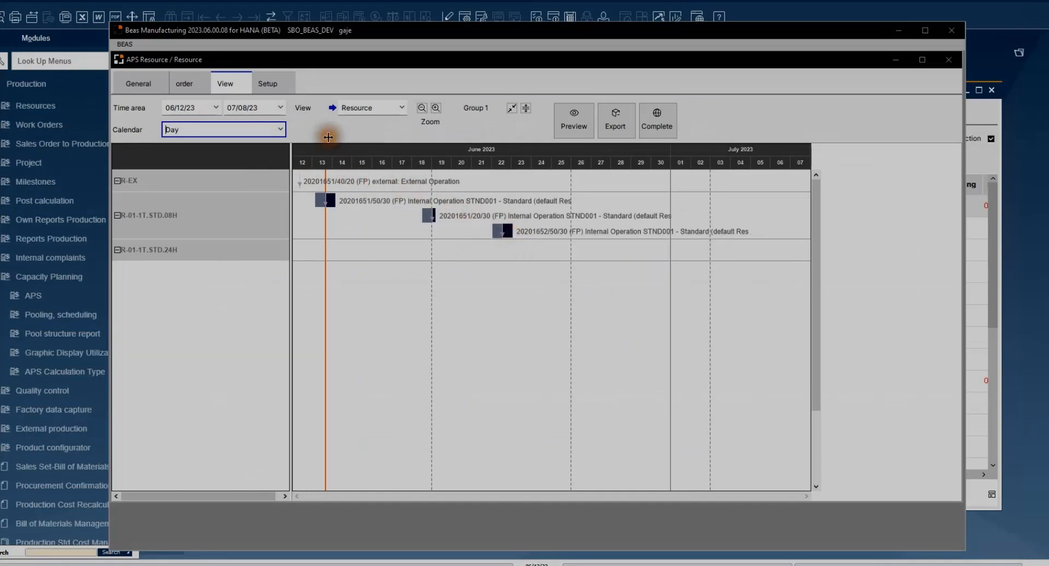
pyautogui.moveTo(261, 171)
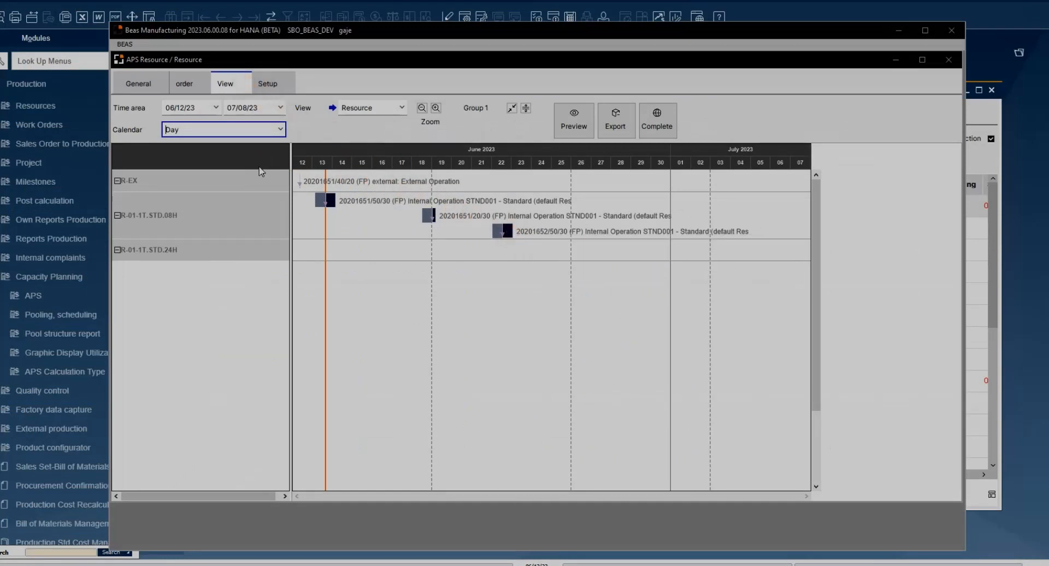
pyautogui.moveTo(450, 202)
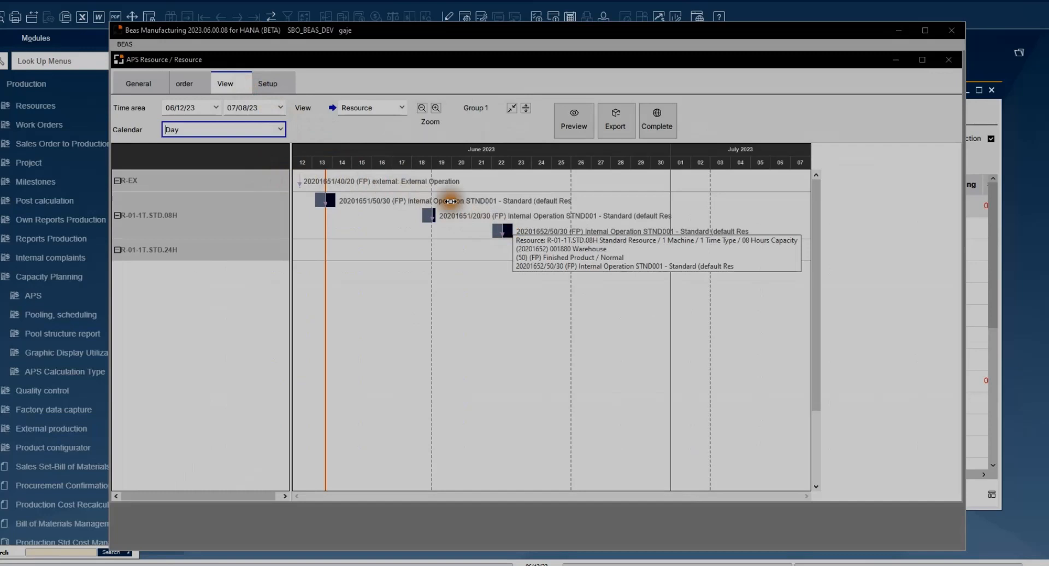
pyautogui.moveTo(249, 90)
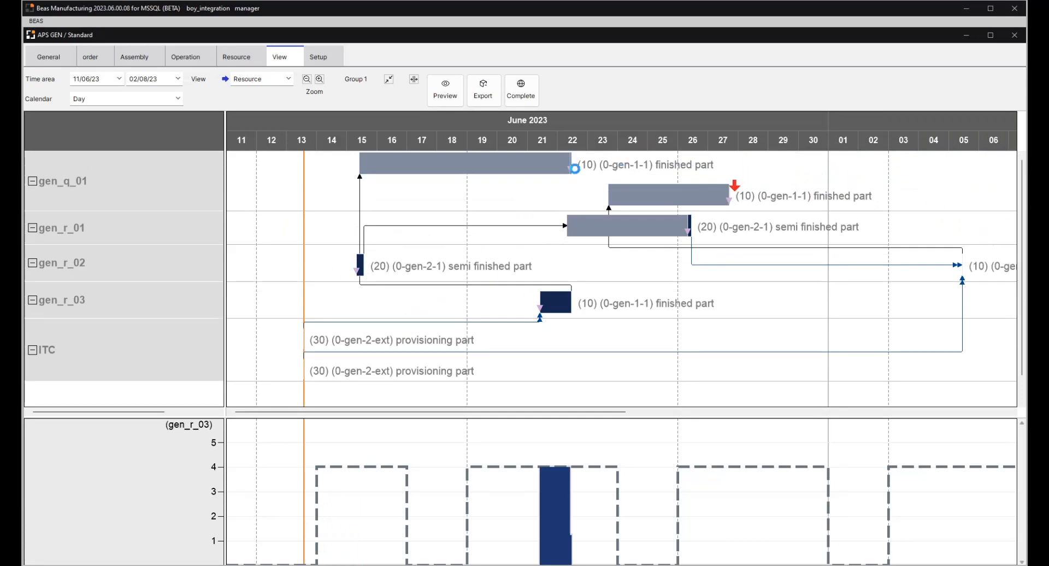
# Close the Gantt chart to return to the APS Resource operations list
pyautogui.click(716, 194)
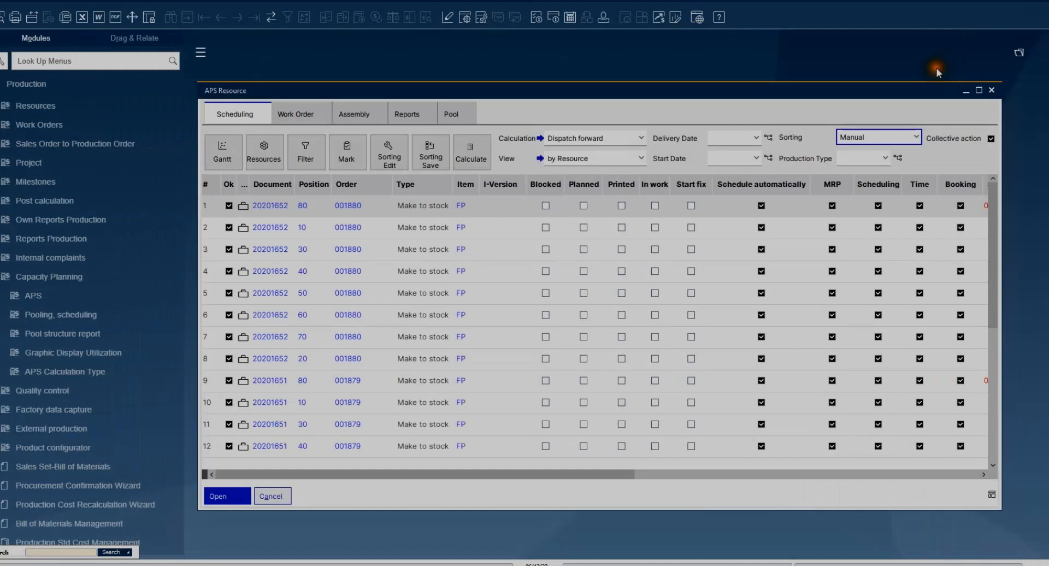
pyautogui.moveTo(681, 110)
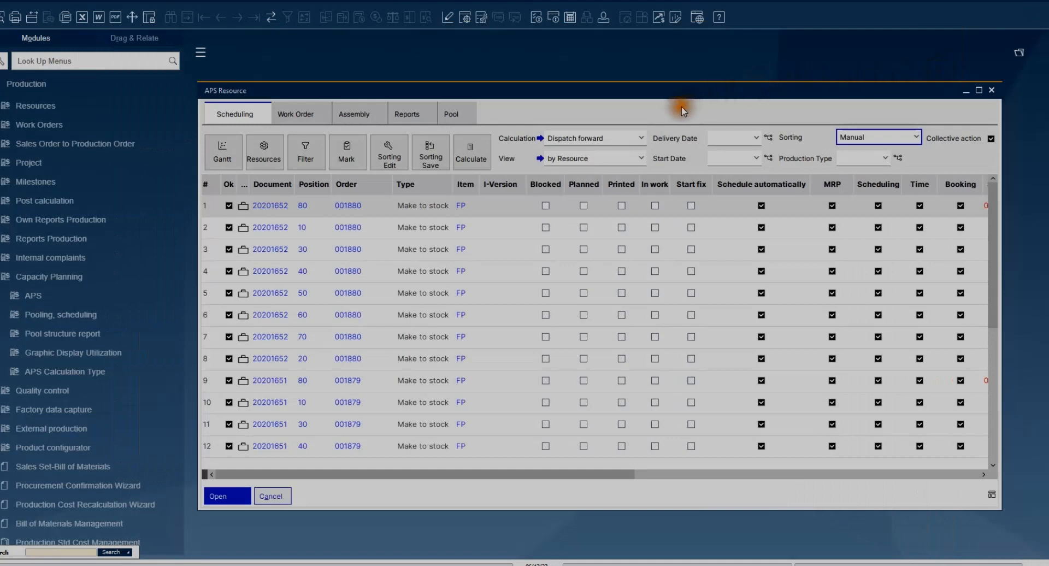
pyautogui.moveTo(338, 75)
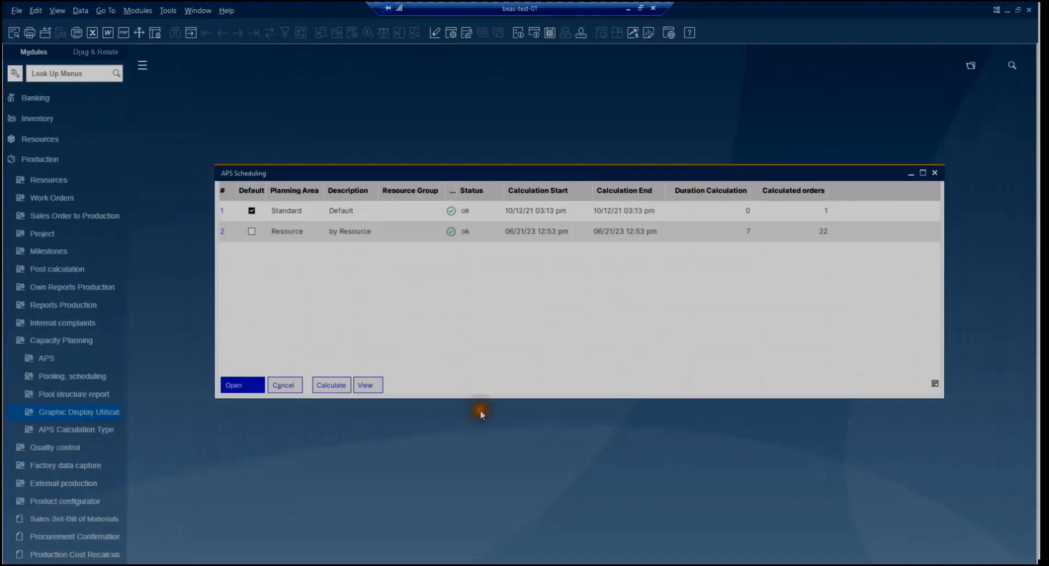
# Recalculate the Resource planning area in the background, then reopen its scheduling window
pyautogui.click(330, 385)
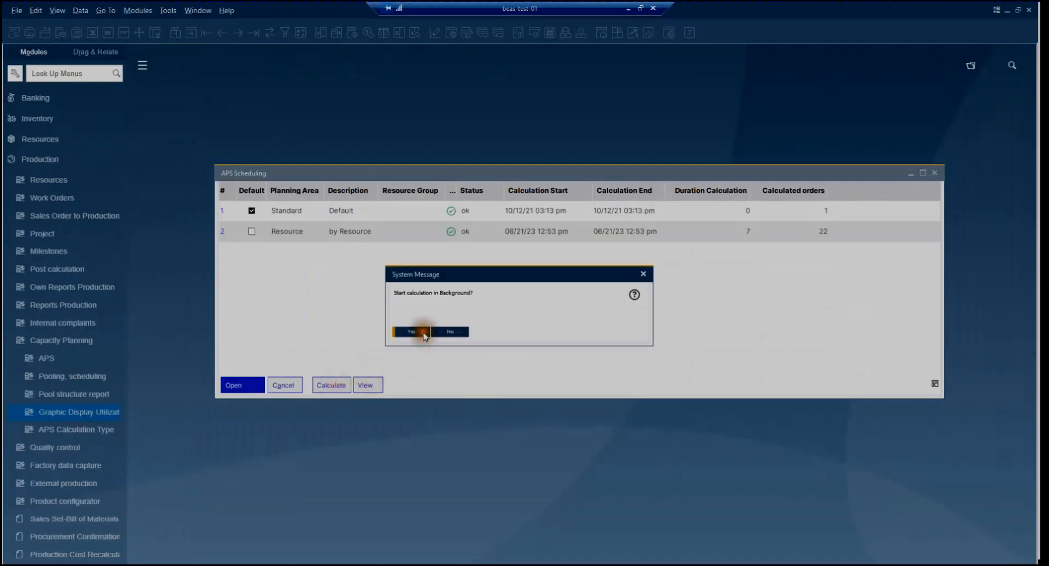
pyautogui.click(409, 331)
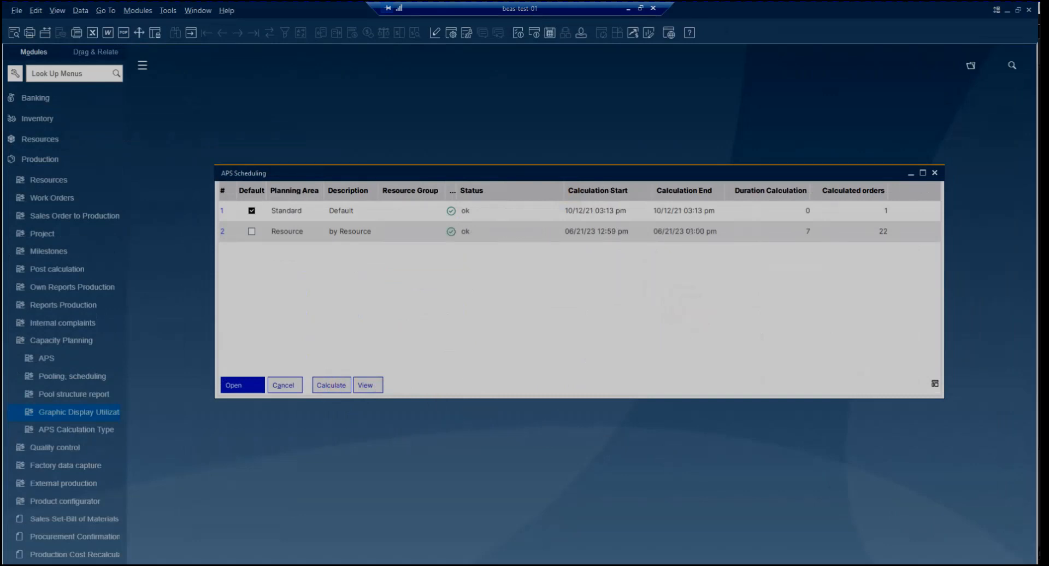
pyautogui.click(240, 384)
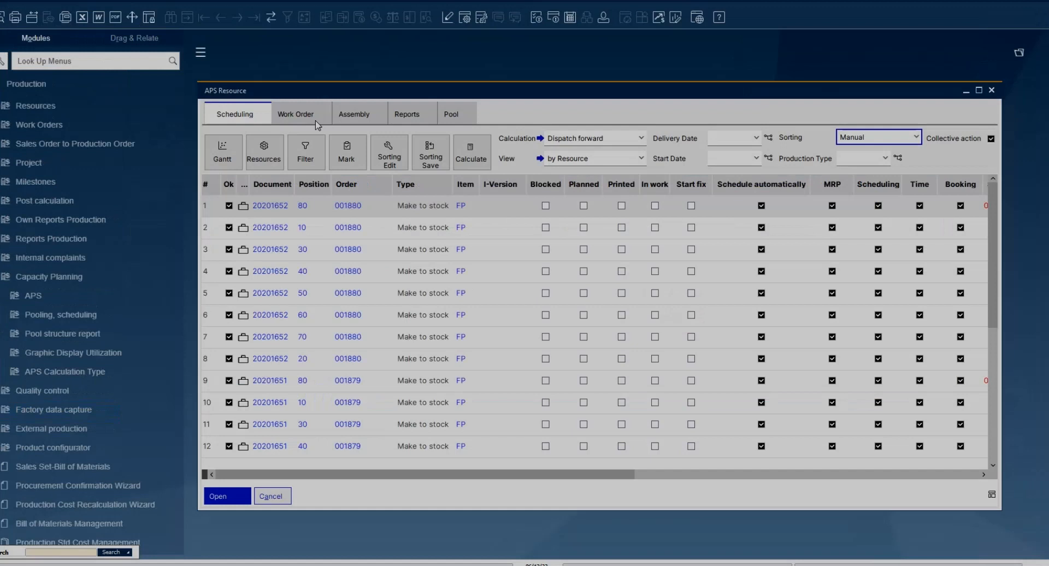
pyautogui.click(295, 114)
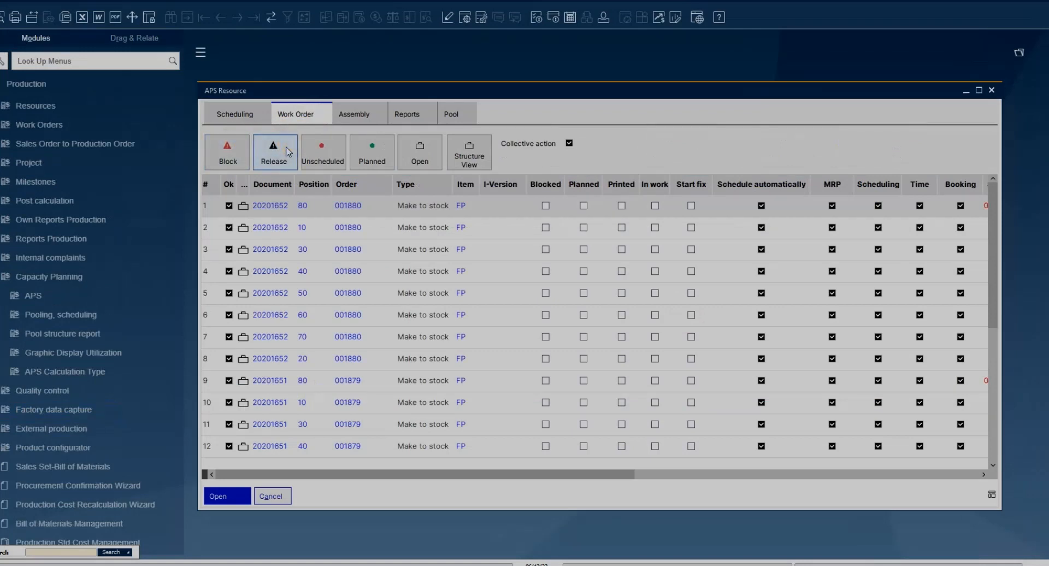
pyautogui.click(235, 113)
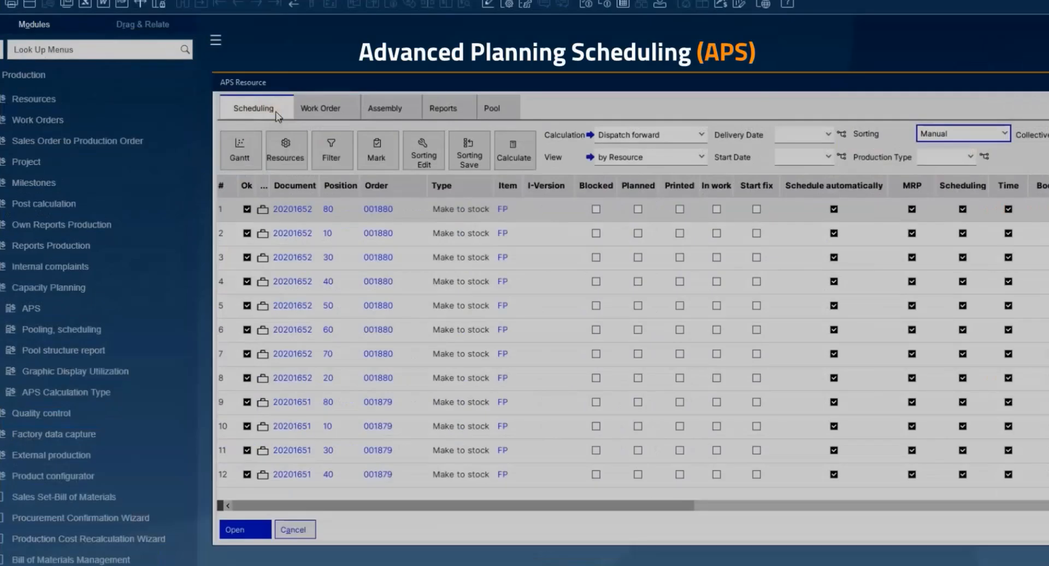